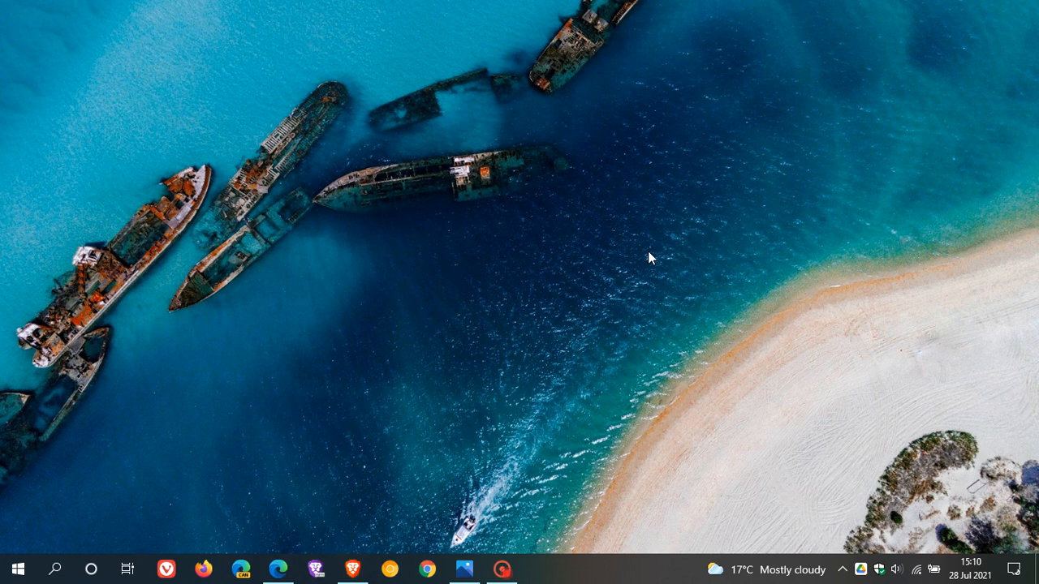
pyautogui.moveTo(676, 299)
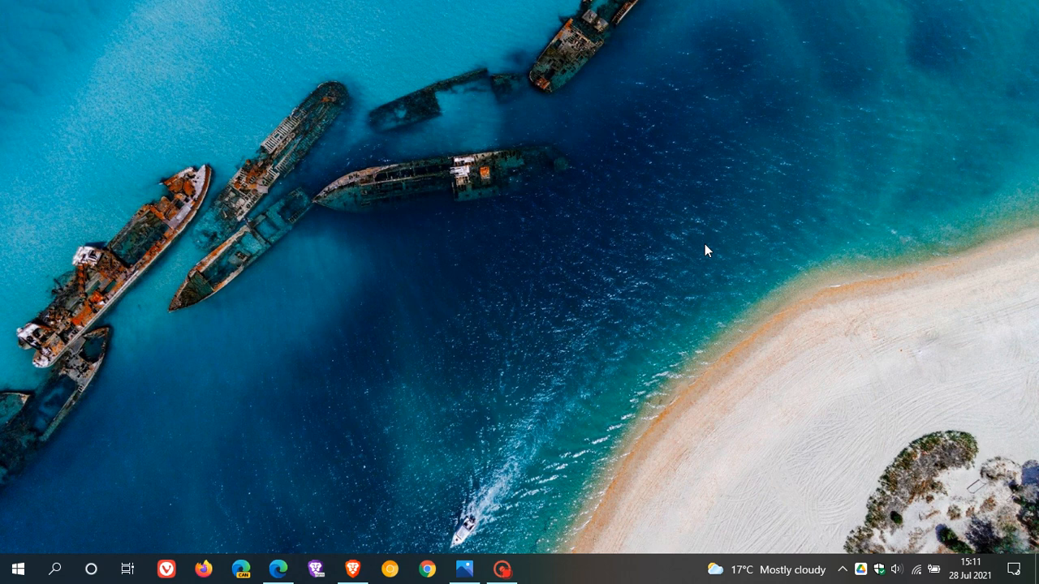
pyautogui.moveTo(638, 266)
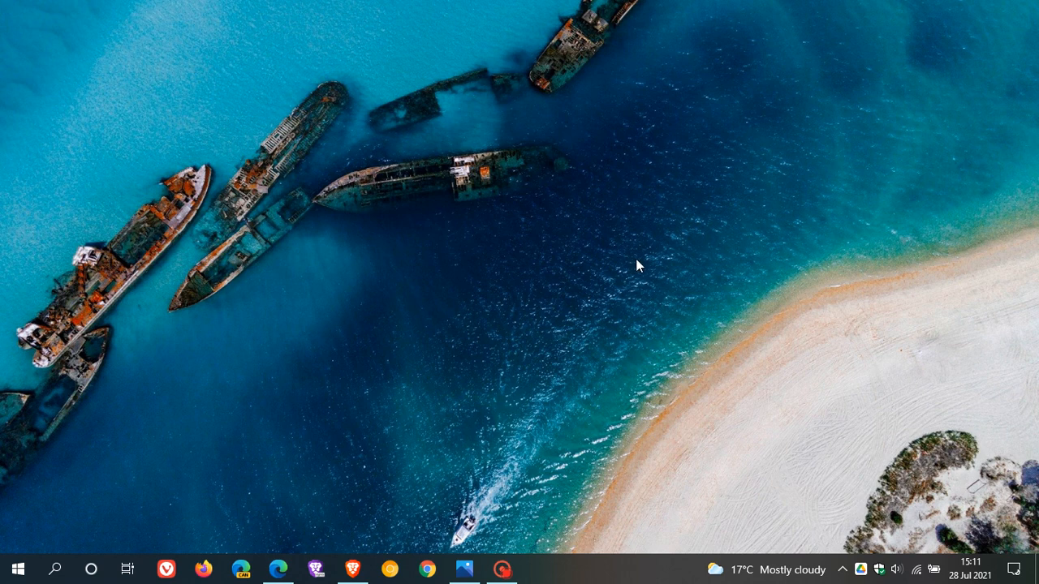
pyautogui.moveTo(640, 263)
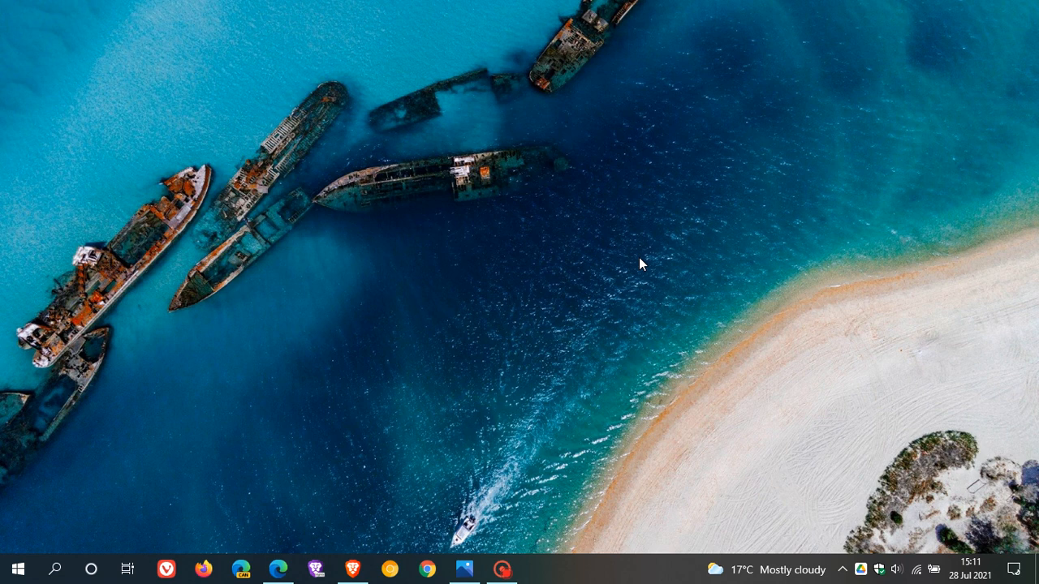
pyautogui.moveTo(679, 259)
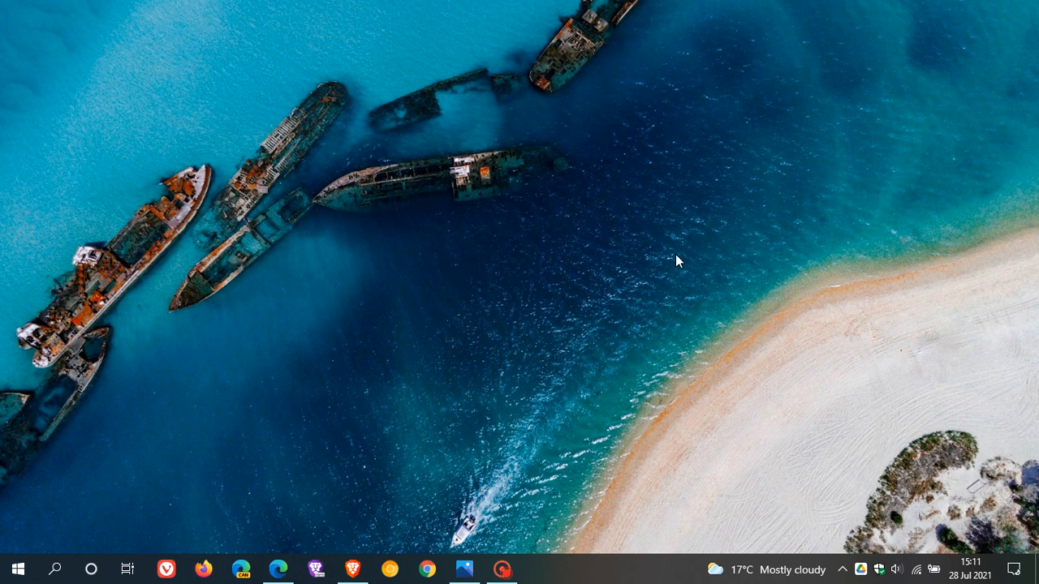
pyautogui.moveTo(678, 253)
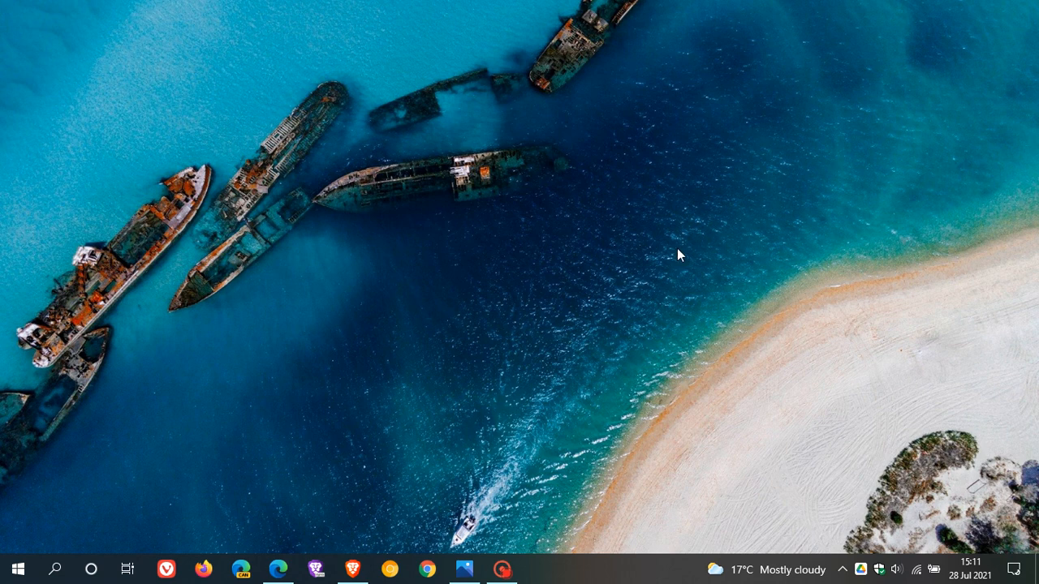
pyautogui.moveTo(617, 276)
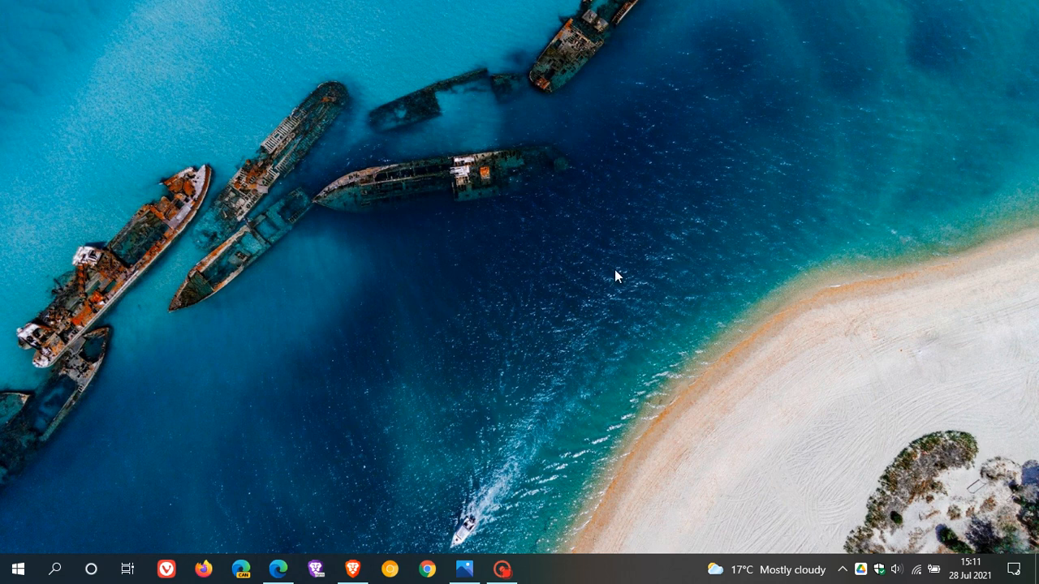
pyautogui.moveTo(689, 250)
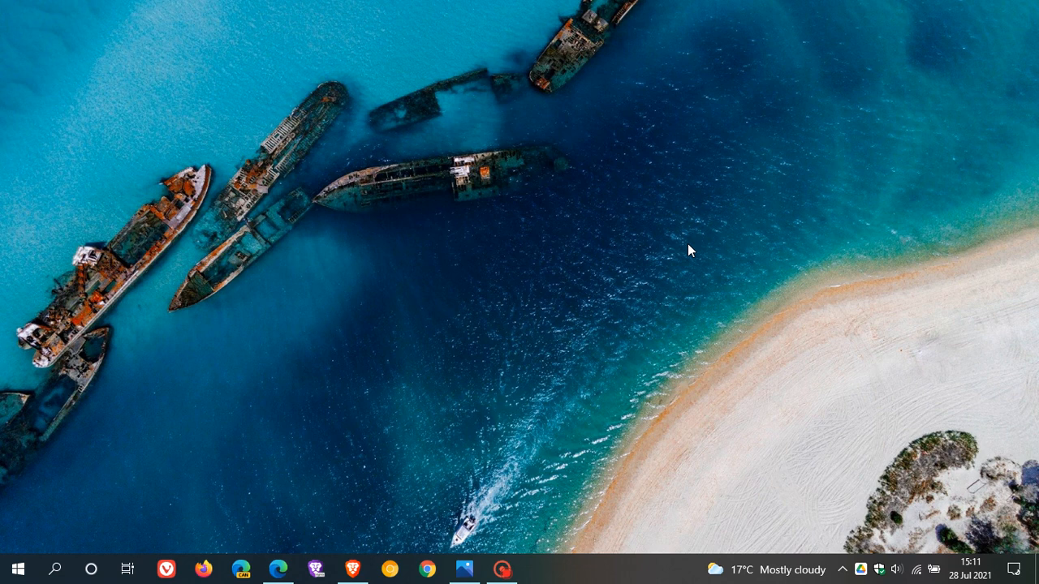
pyautogui.moveTo(672, 279)
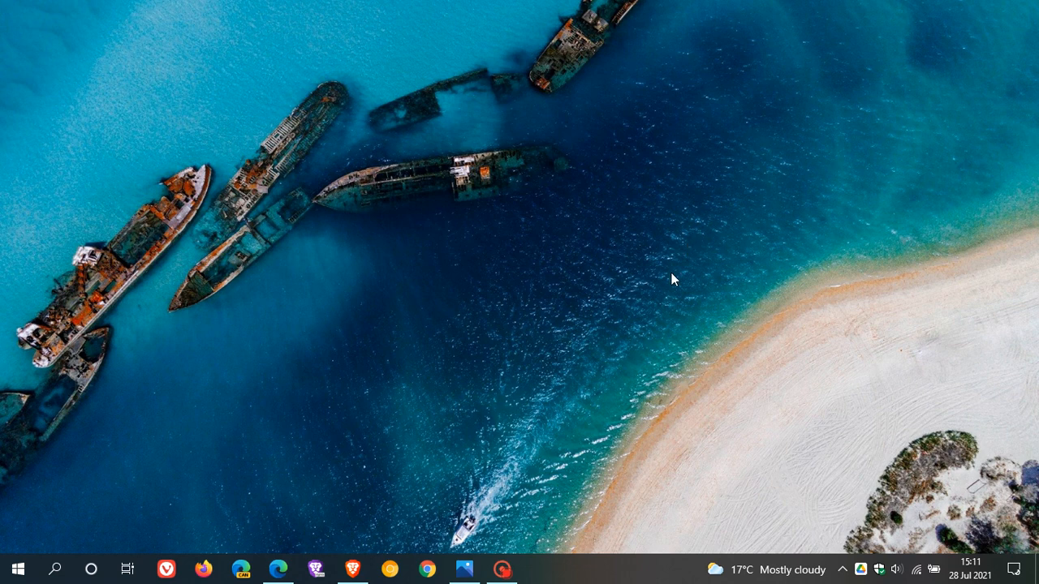
# Restore the Windows-11-stats.jpg chart picture from the taskbar Photos app
pyautogui.click(465, 568)
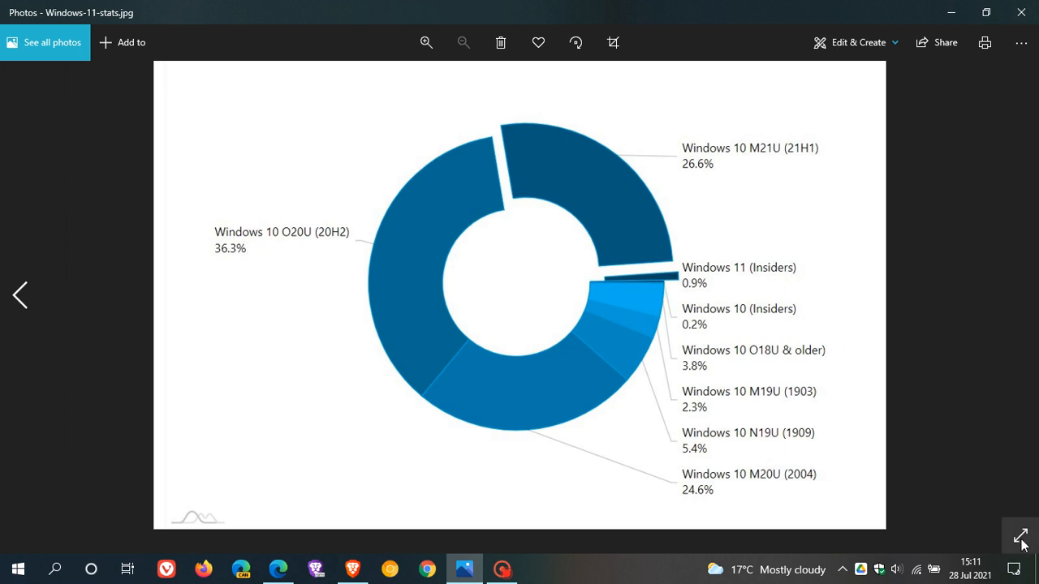
# Show the Windows version share donut chart full screen with labels and percentages readable
pyautogui.click(1020, 536)
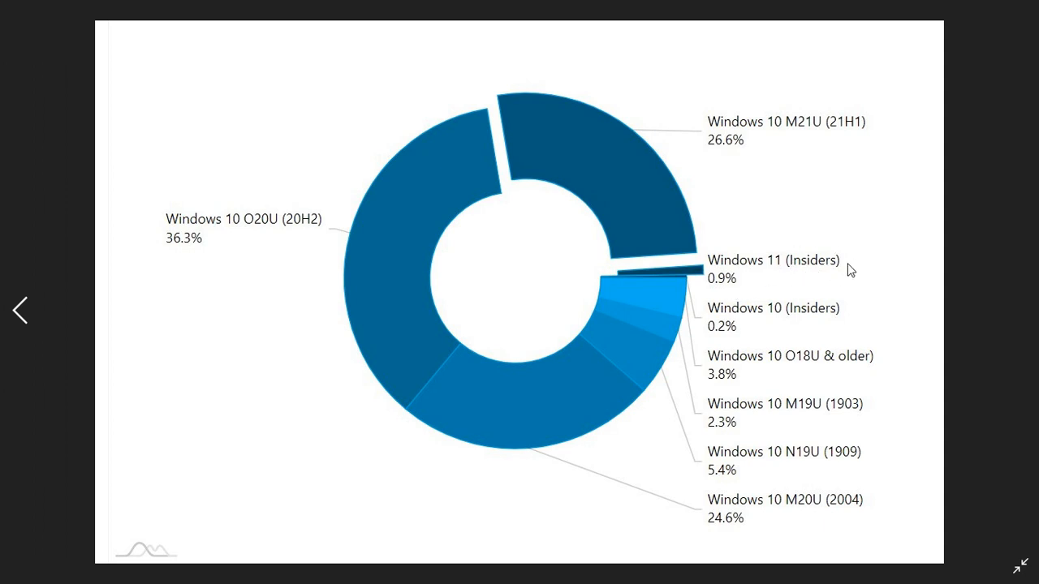
pyautogui.moveTo(721, 294)
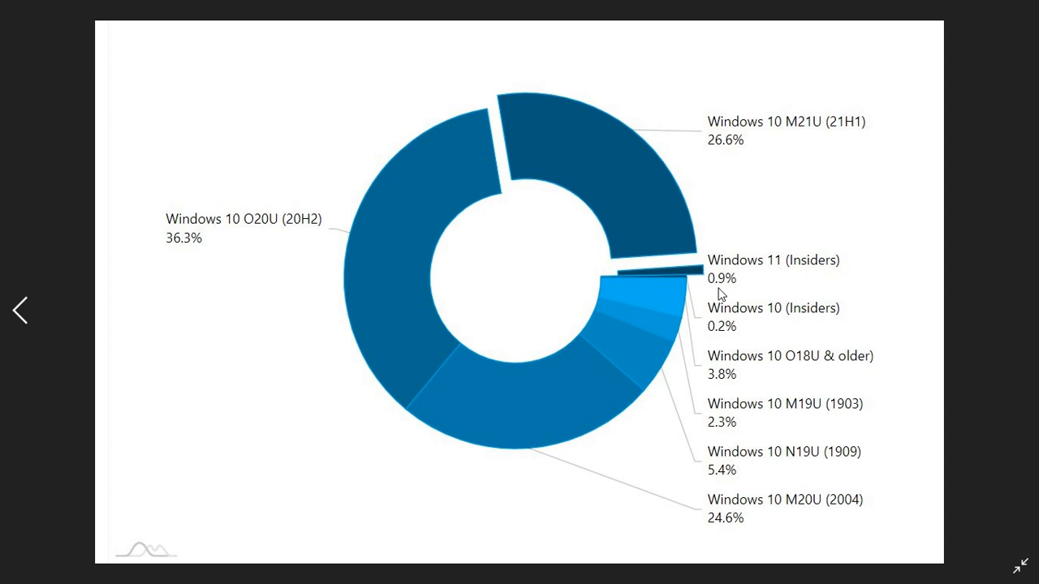
pyautogui.moveTo(730, 294)
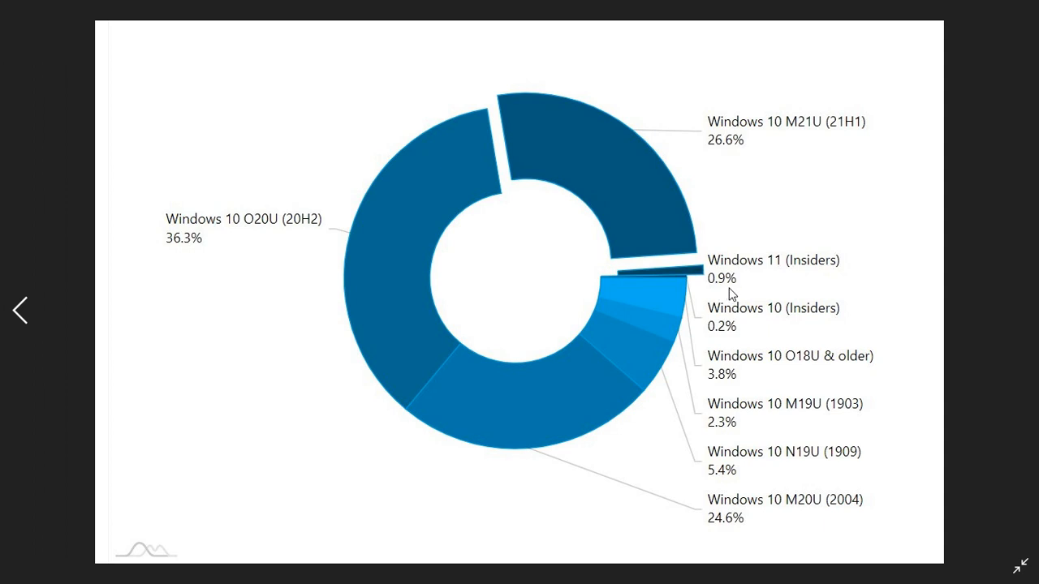
pyautogui.moveTo(722, 300)
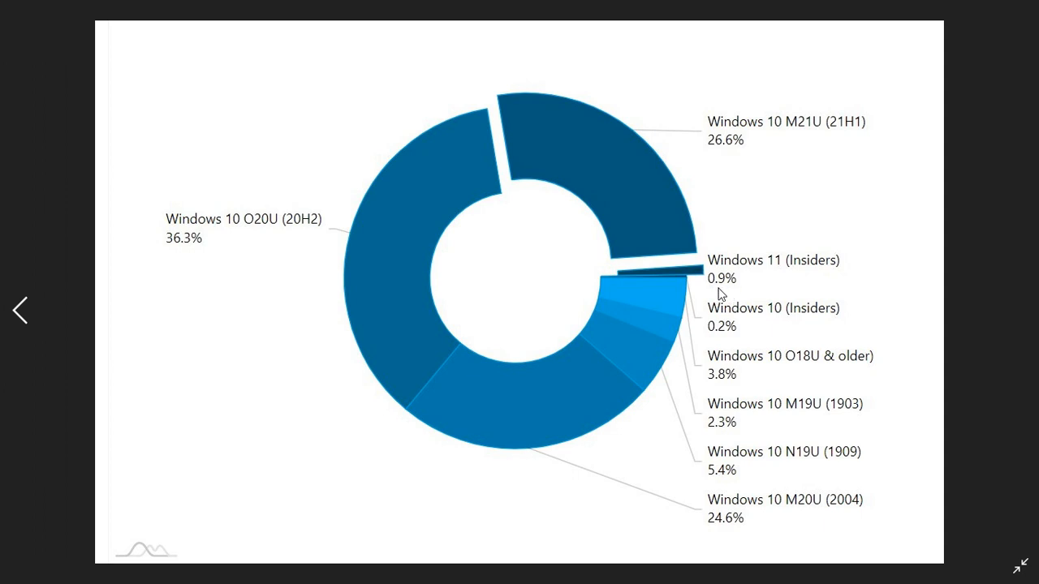
pyautogui.moveTo(727, 247)
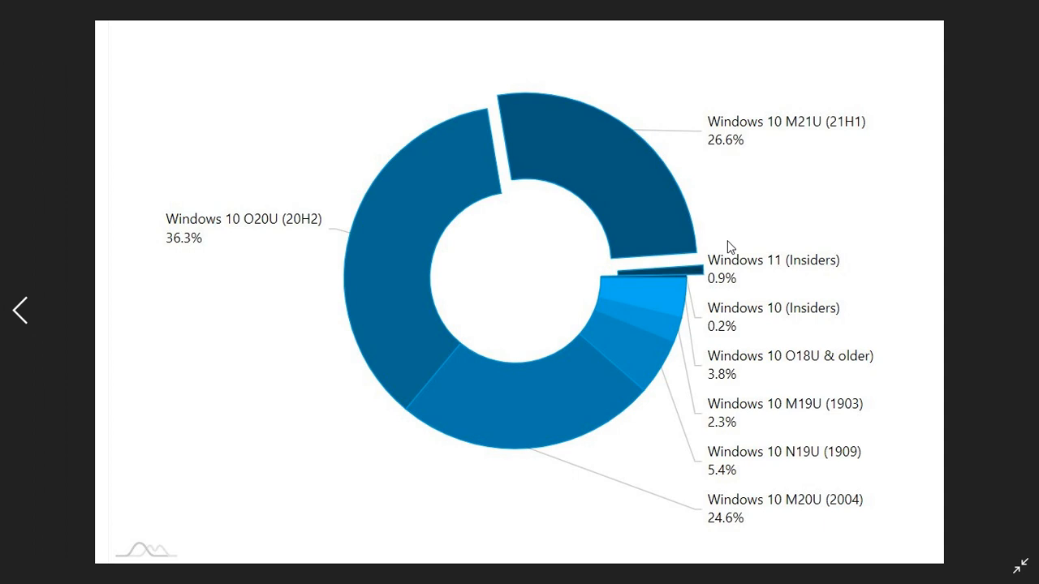
pyautogui.moveTo(760, 291)
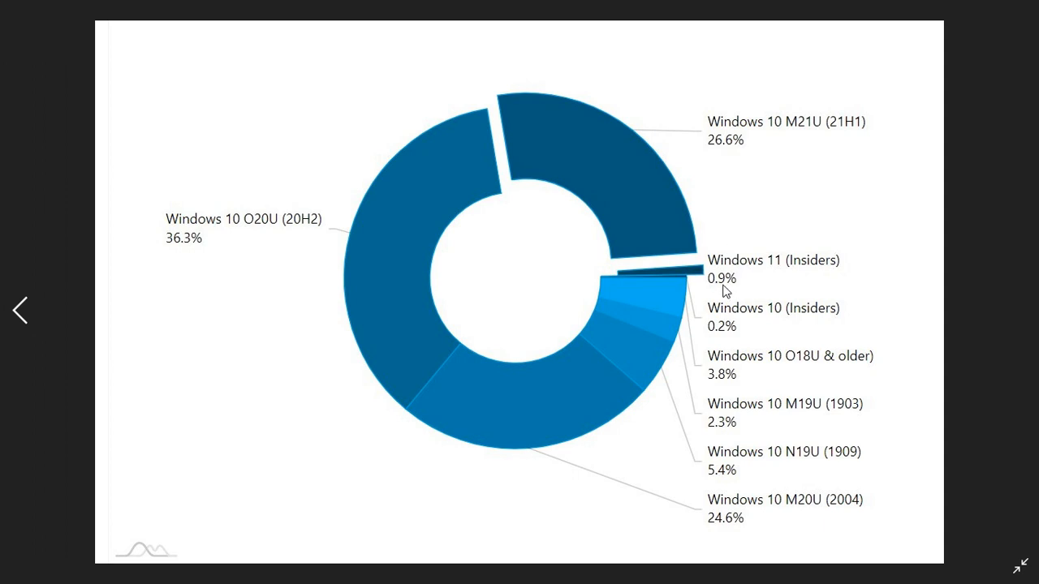
pyautogui.moveTo(279, 330)
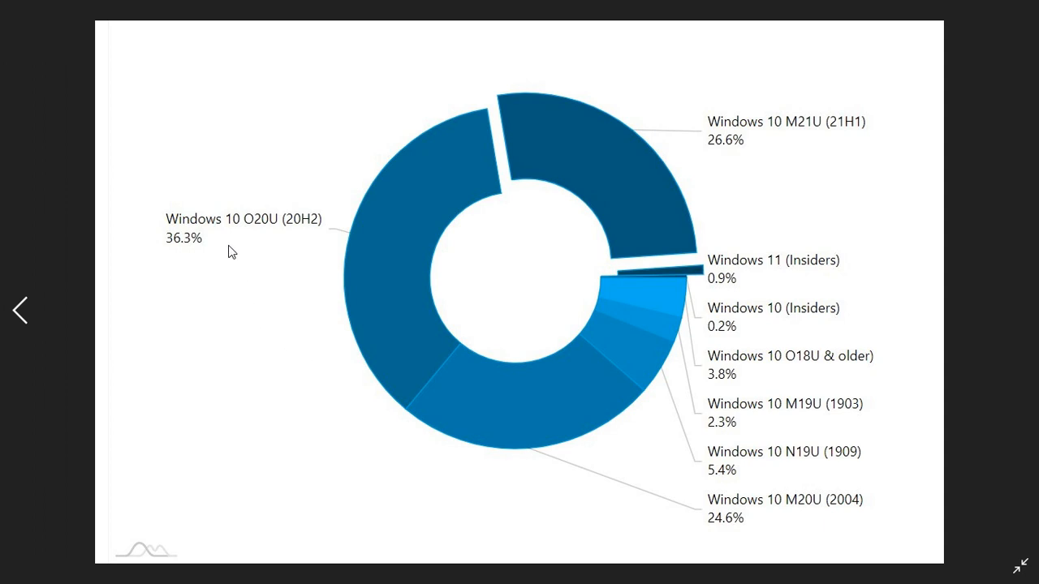
pyautogui.moveTo(237, 240)
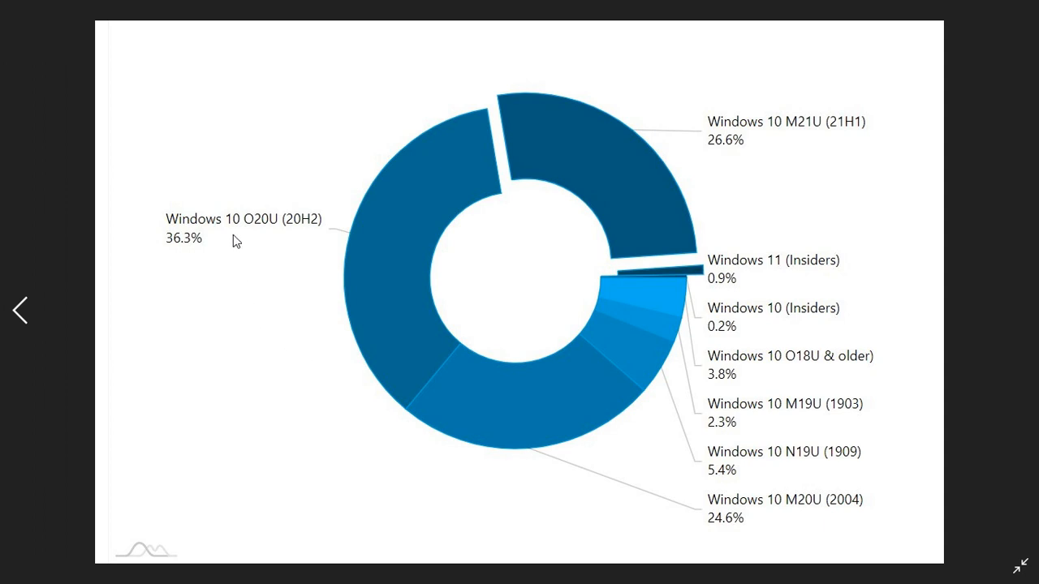
pyautogui.moveTo(308, 240)
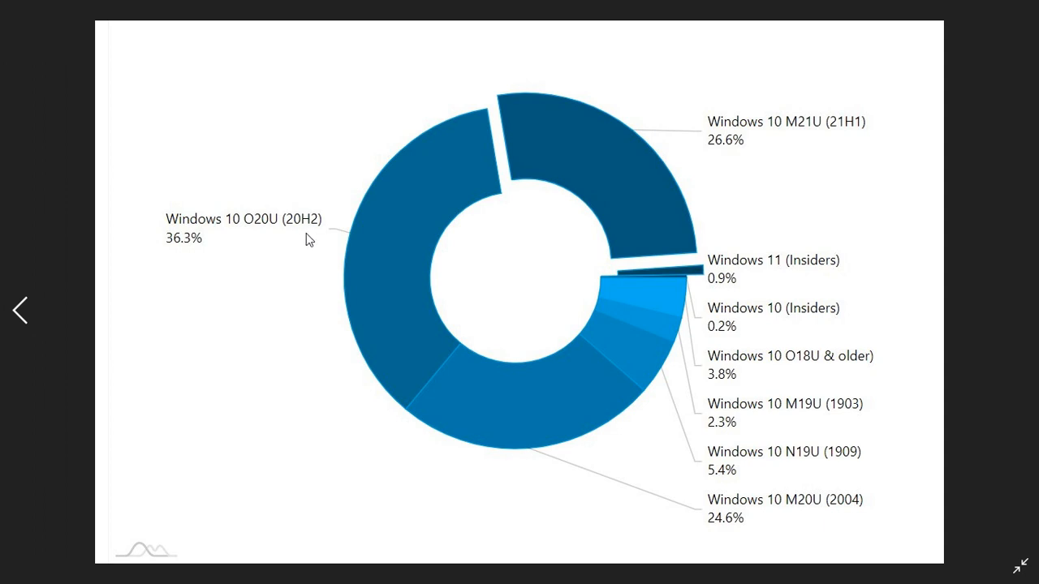
pyautogui.moveTo(181, 263)
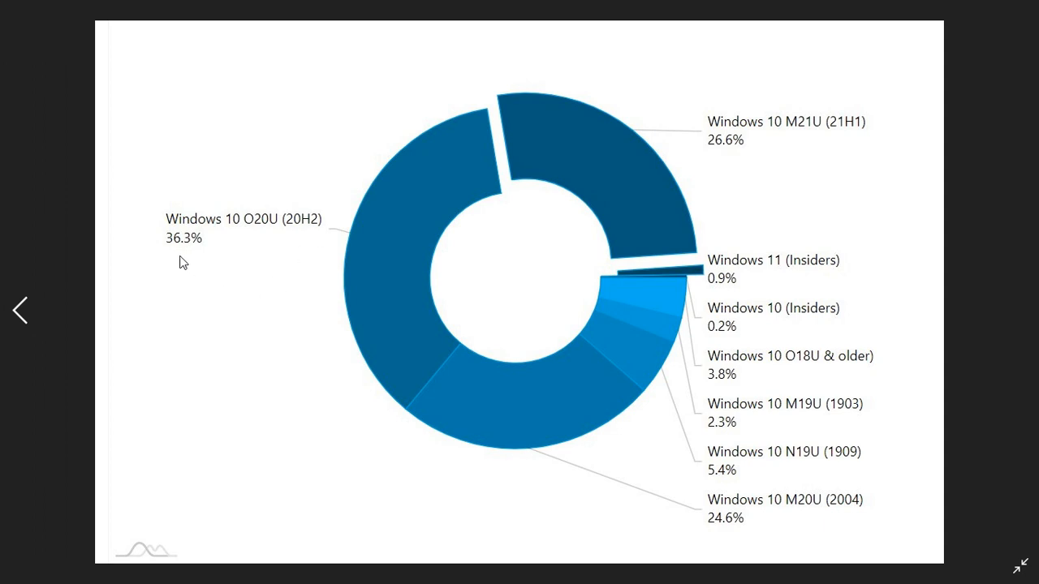
pyautogui.moveTo(428, 178)
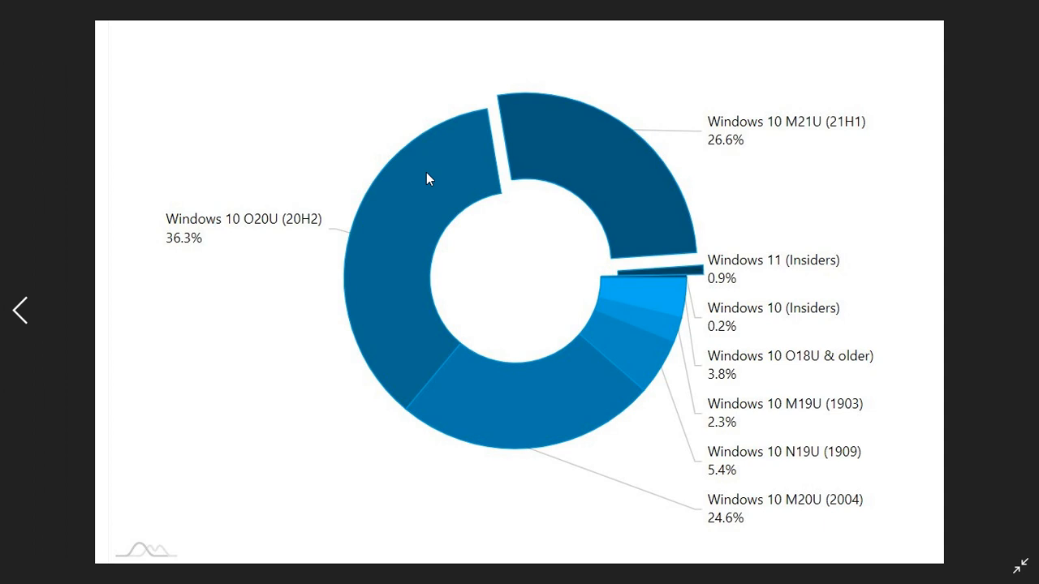
pyautogui.moveTo(657, 186)
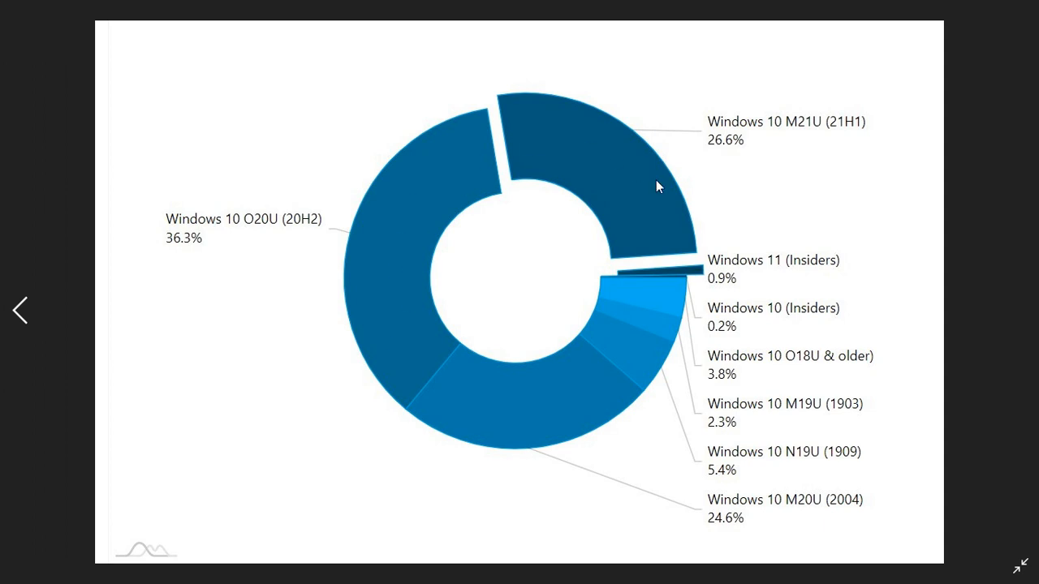
pyautogui.moveTo(792, 146)
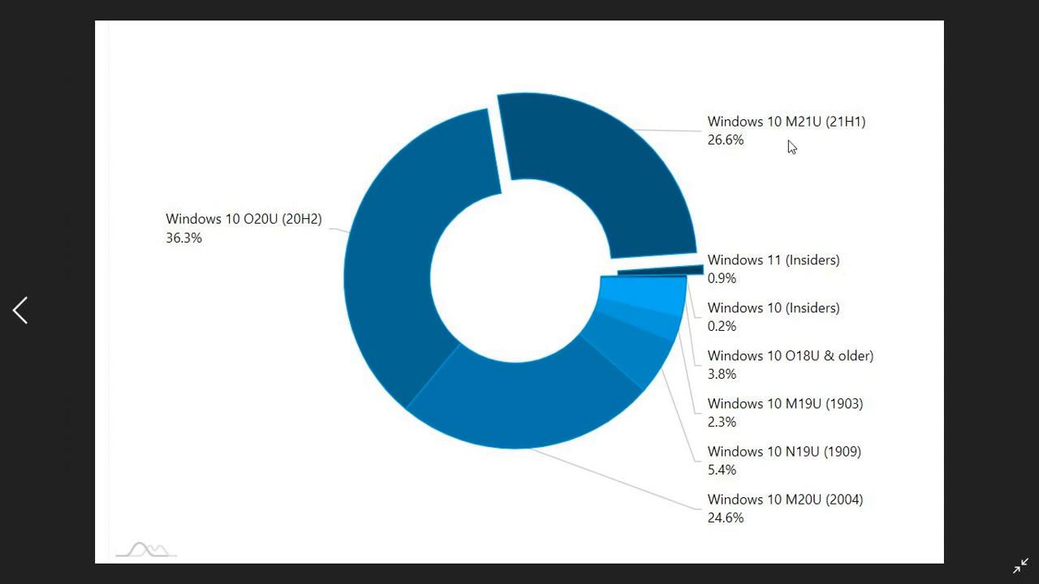
pyautogui.moveTo(837, 158)
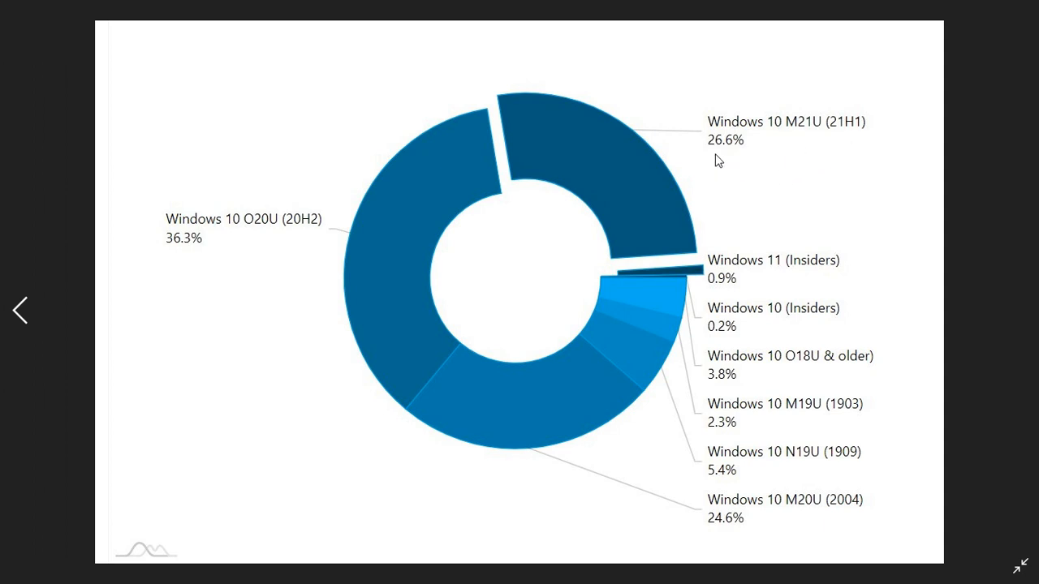
pyautogui.moveTo(555, 133)
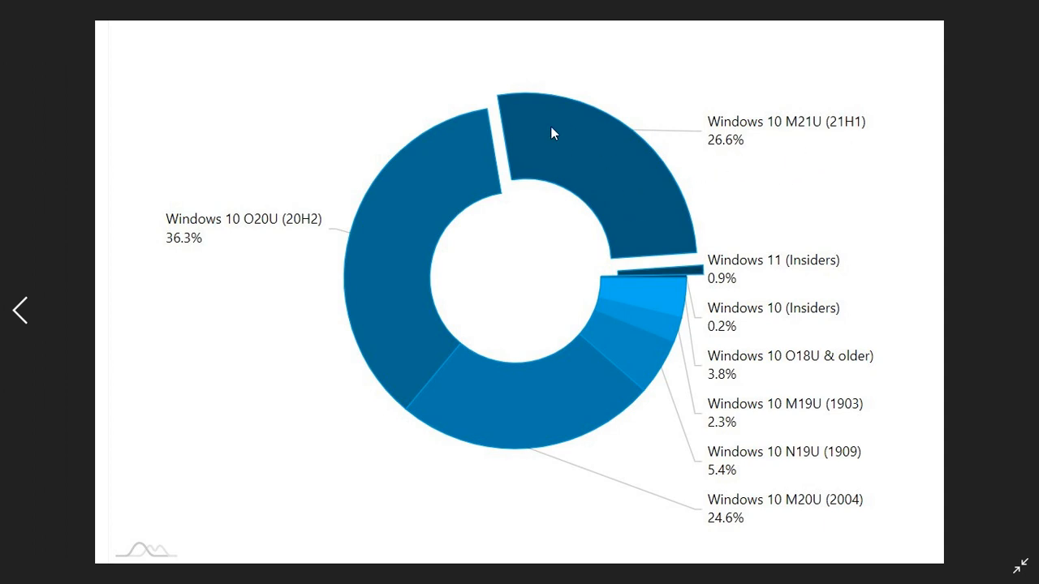
pyautogui.moveTo(656, 519)
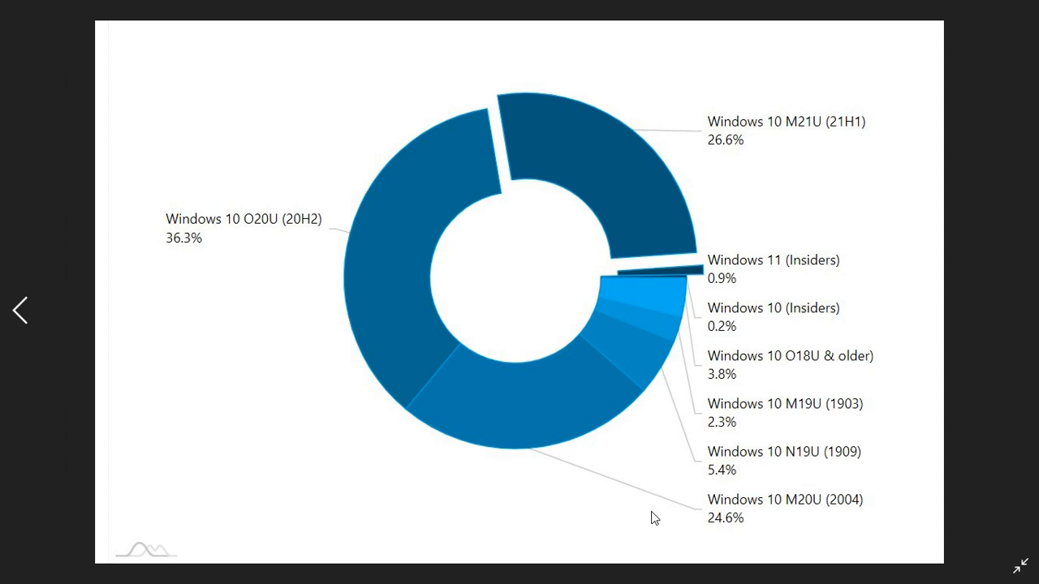
pyautogui.moveTo(738, 542)
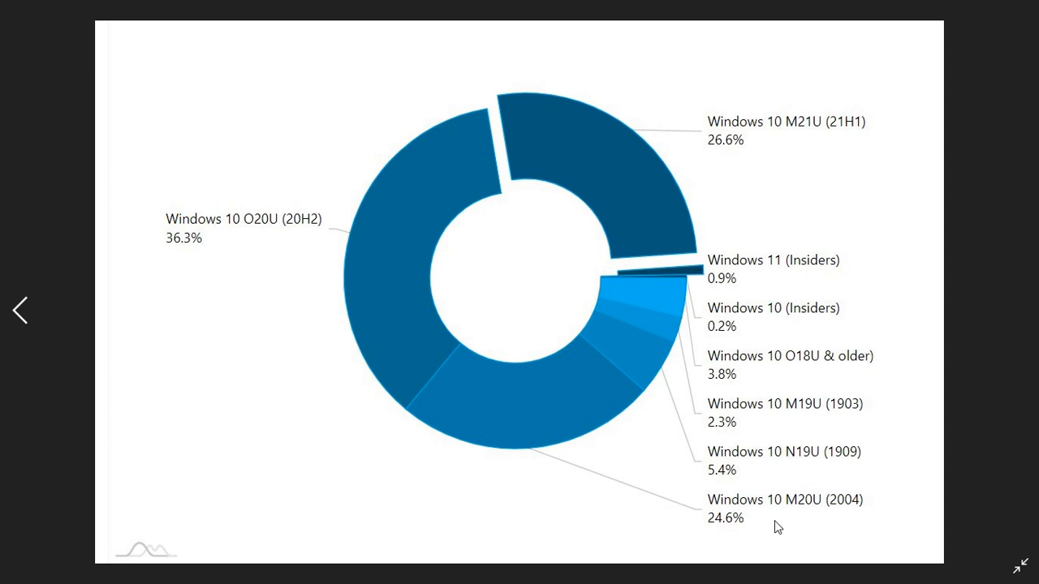
pyautogui.moveTo(716, 545)
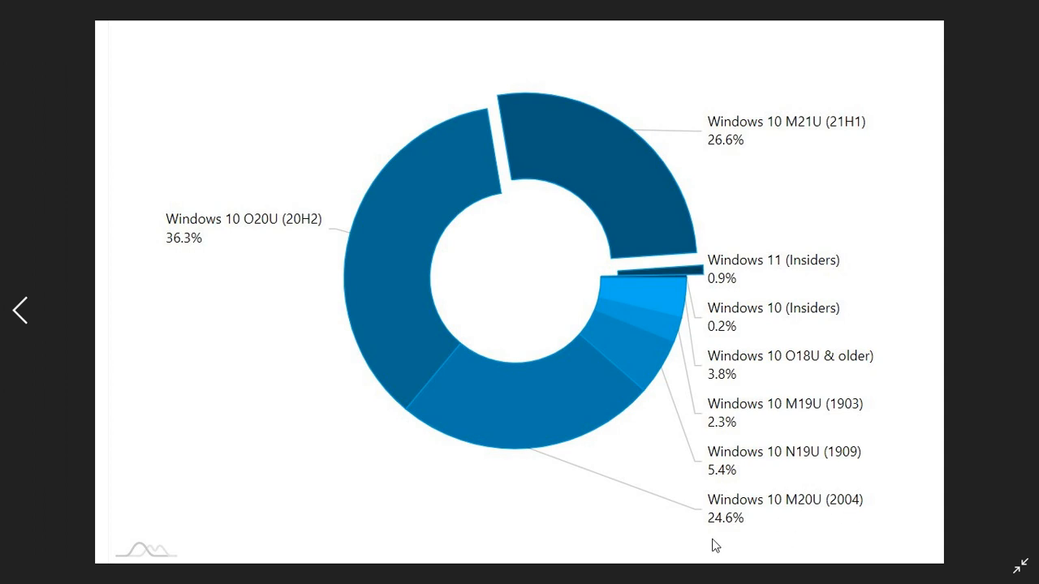
pyautogui.moveTo(569, 421)
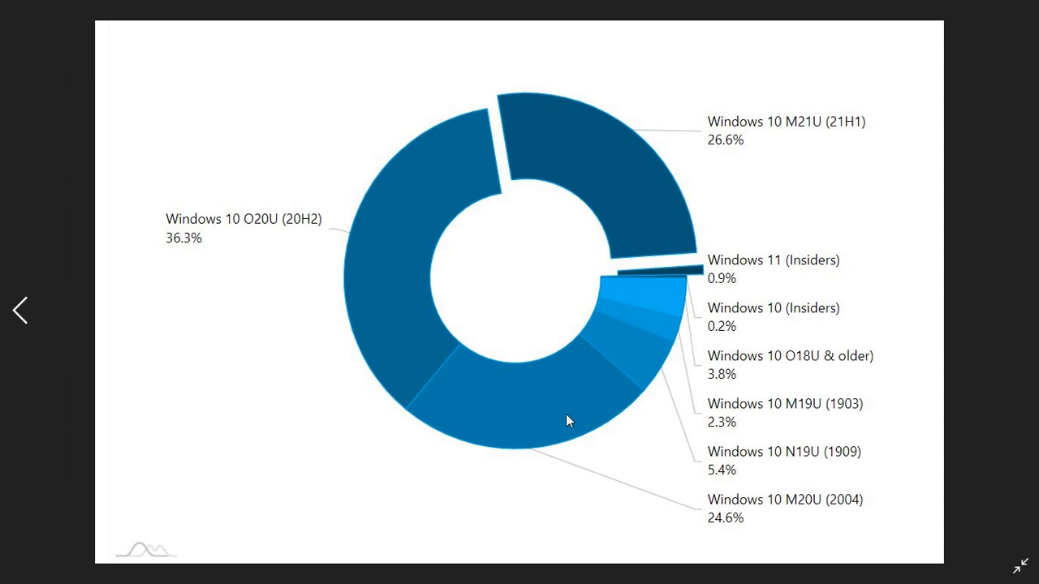
pyautogui.moveTo(840, 471)
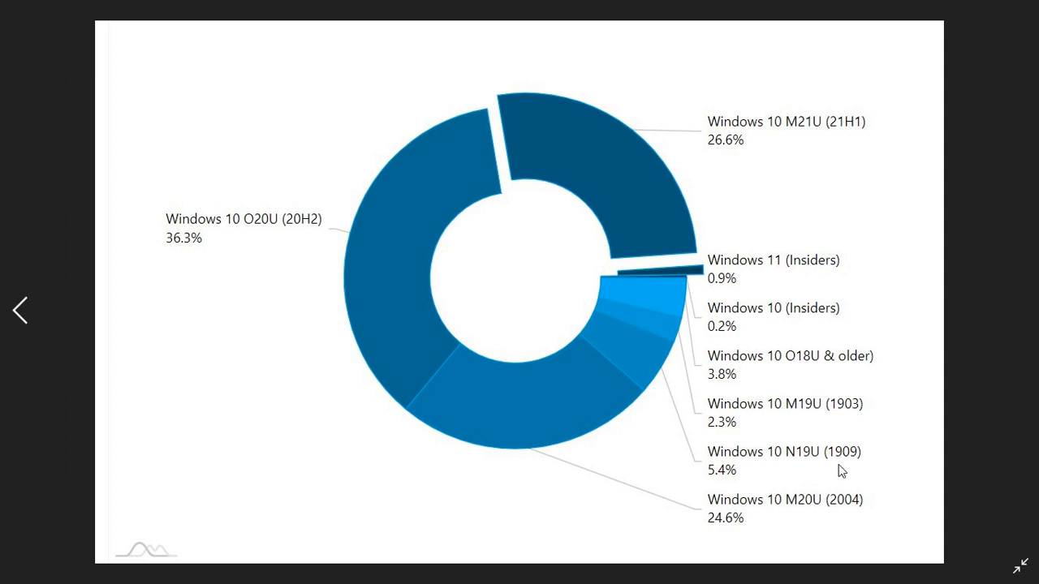
pyautogui.moveTo(874, 424)
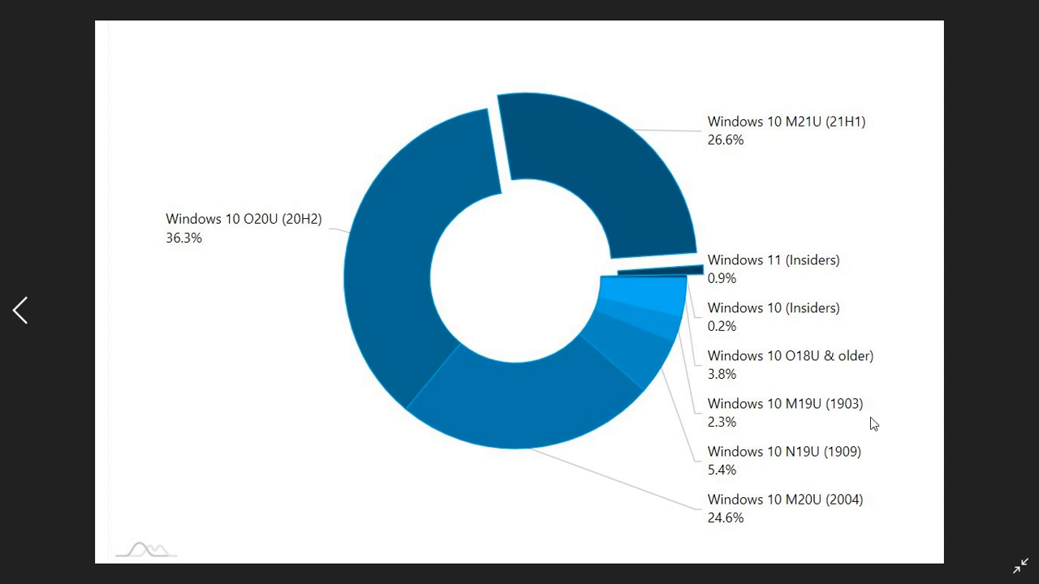
pyautogui.moveTo(867, 378)
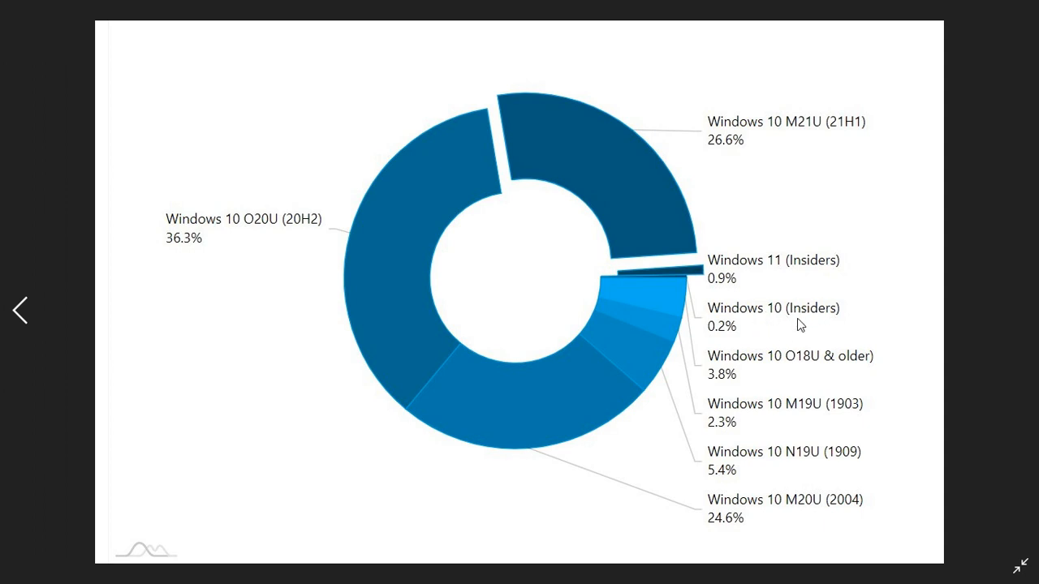
pyautogui.moveTo(786, 341)
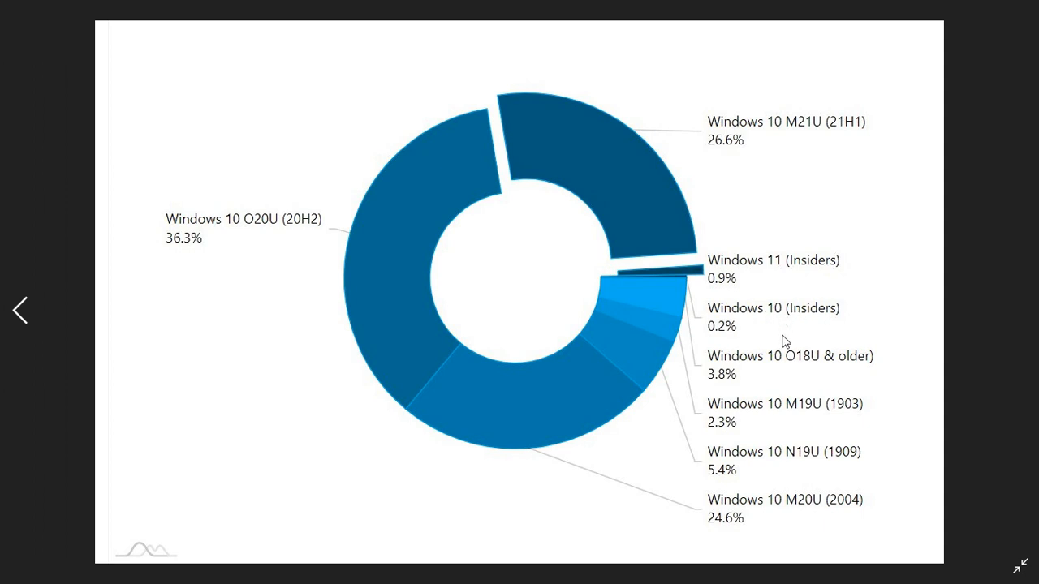
pyautogui.moveTo(757, 298)
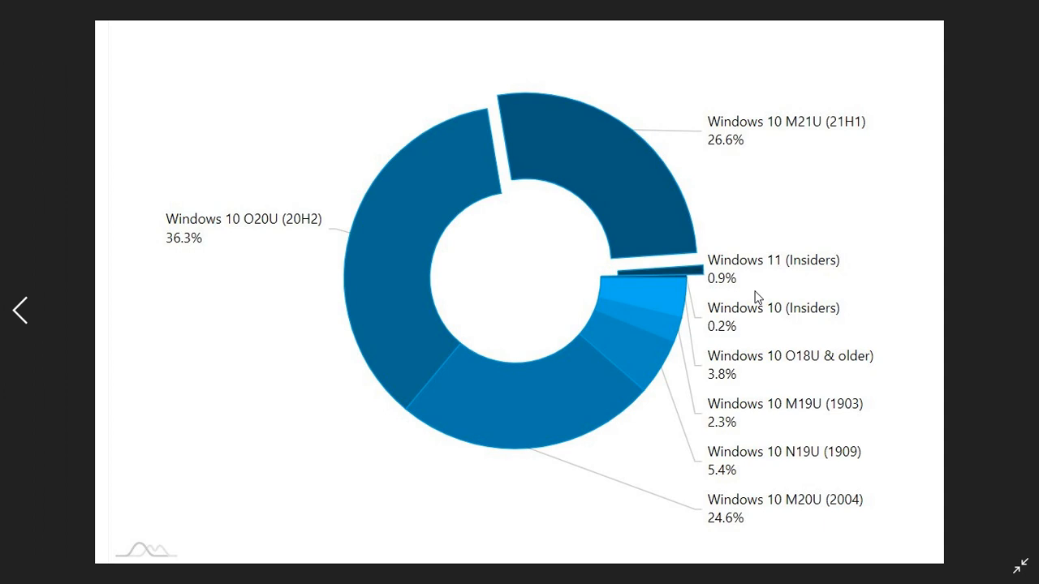
pyautogui.moveTo(743, 299)
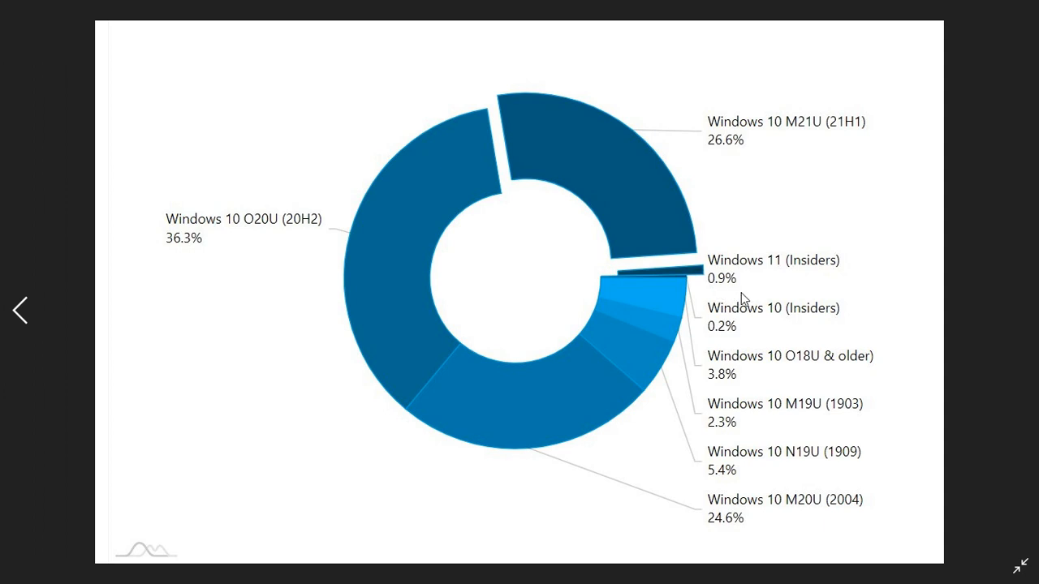
pyautogui.moveTo(730, 292)
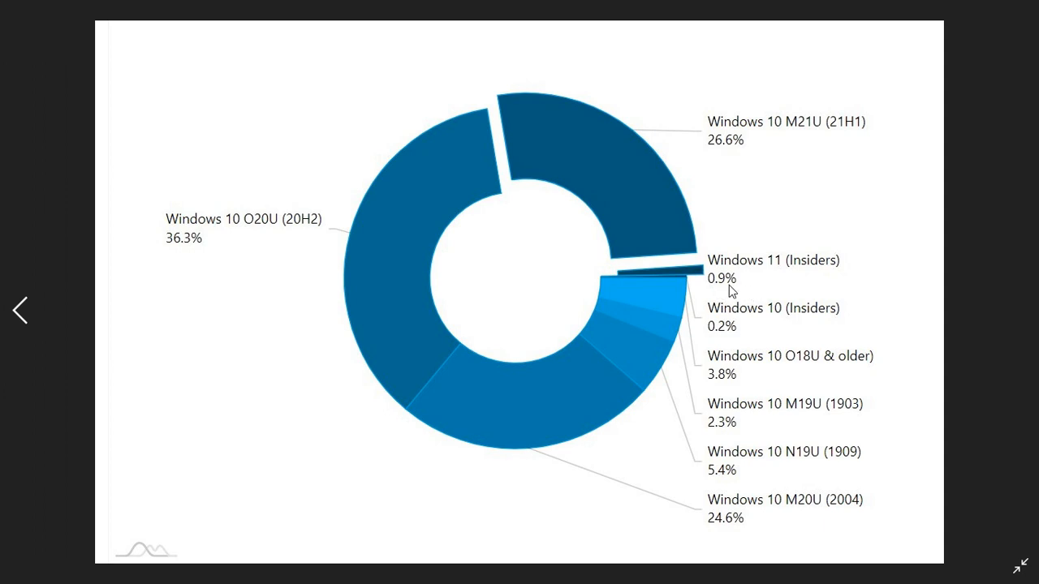
pyautogui.moveTo(754, 289)
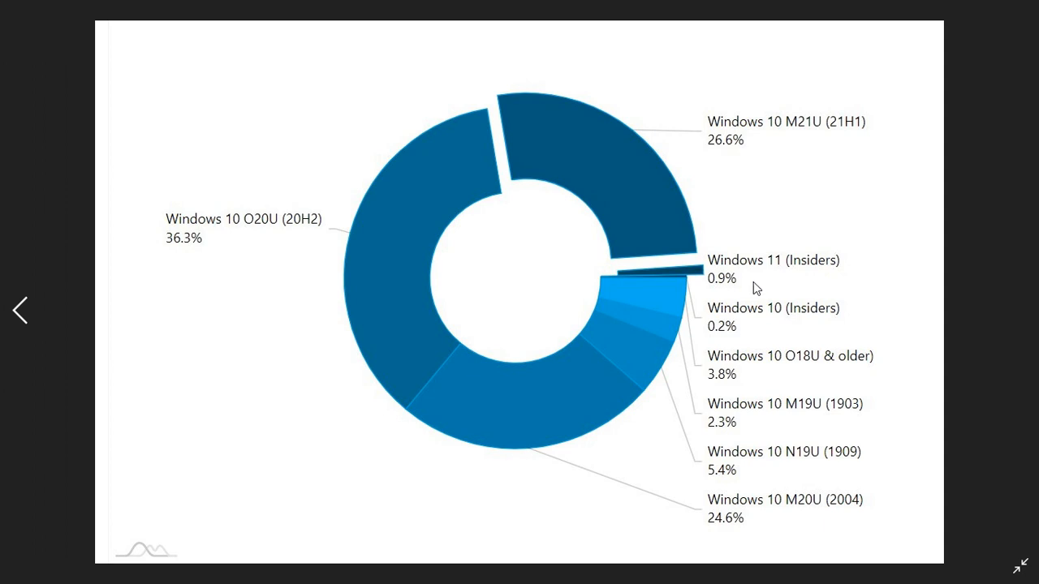
pyautogui.moveTo(670, 188)
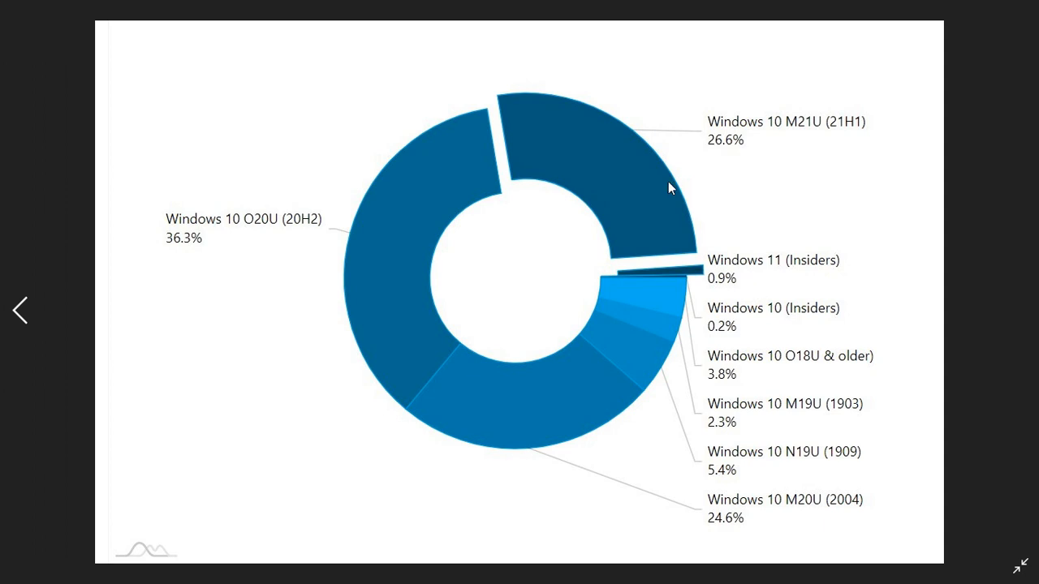
pyautogui.moveTo(922, 423)
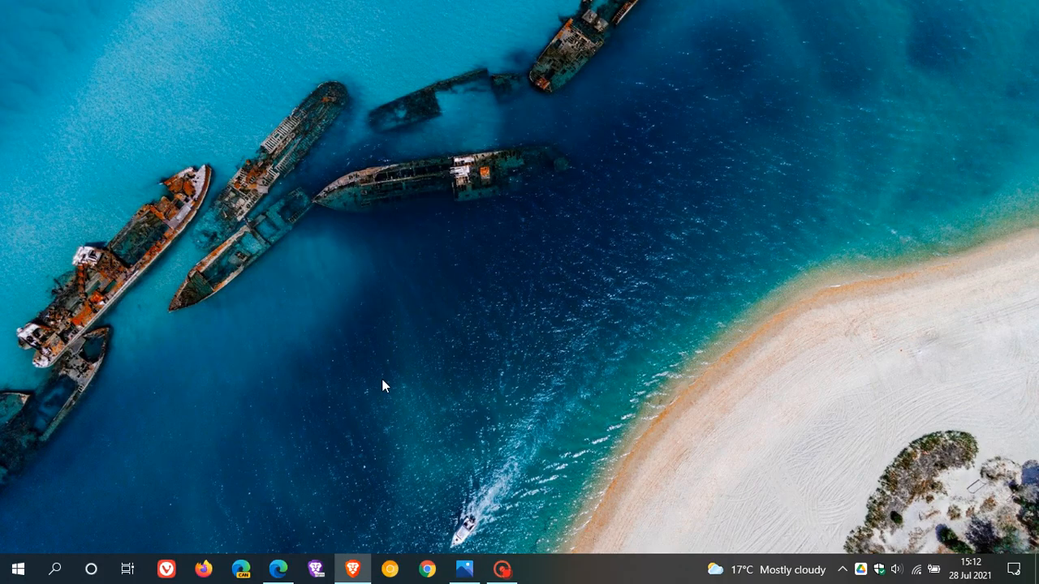
# Show the AdDuplex July 2021 report in Edge, scrolled to the Windows 10, 11 OS Worldwide chart
pyautogui.click(277, 568)
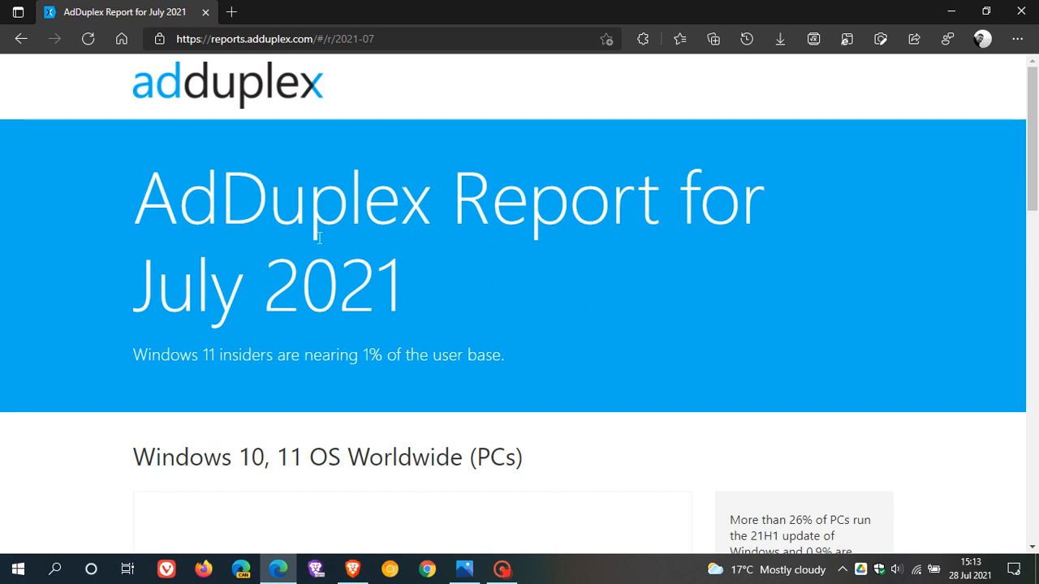
pyautogui.moveTo(642, 320)
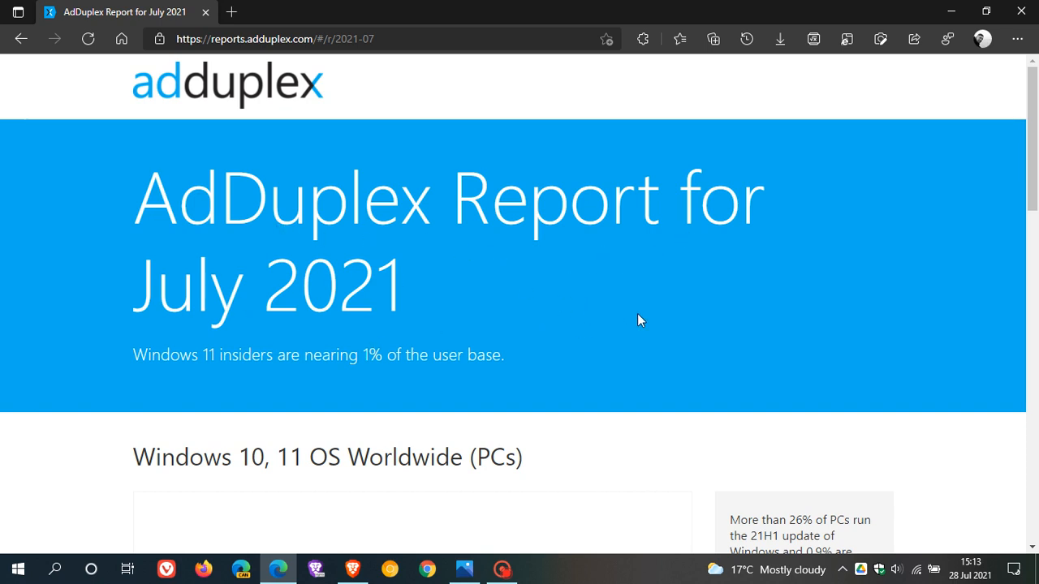
pyautogui.moveTo(209, 389)
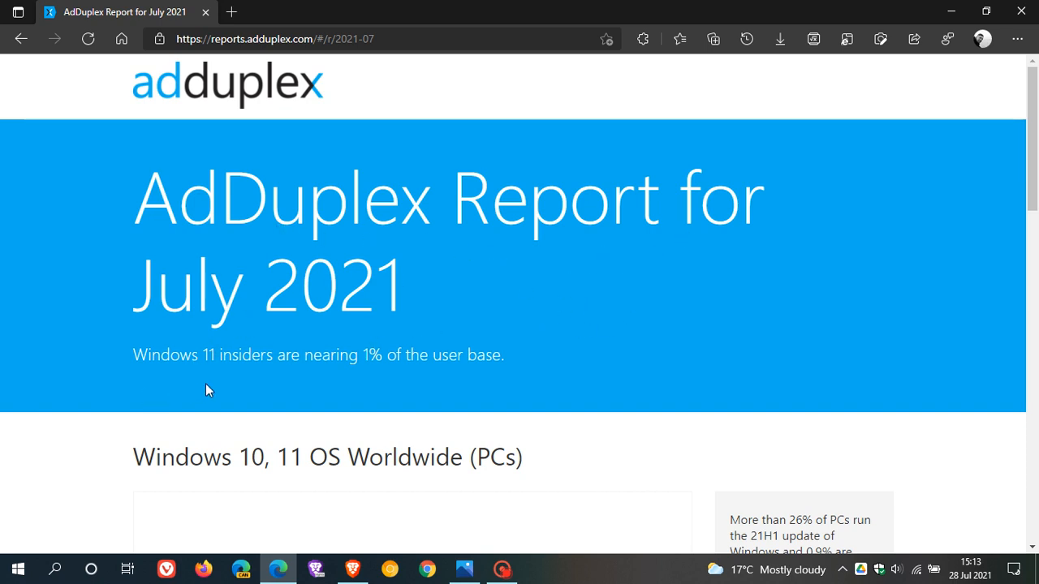
pyautogui.moveTo(542, 355)
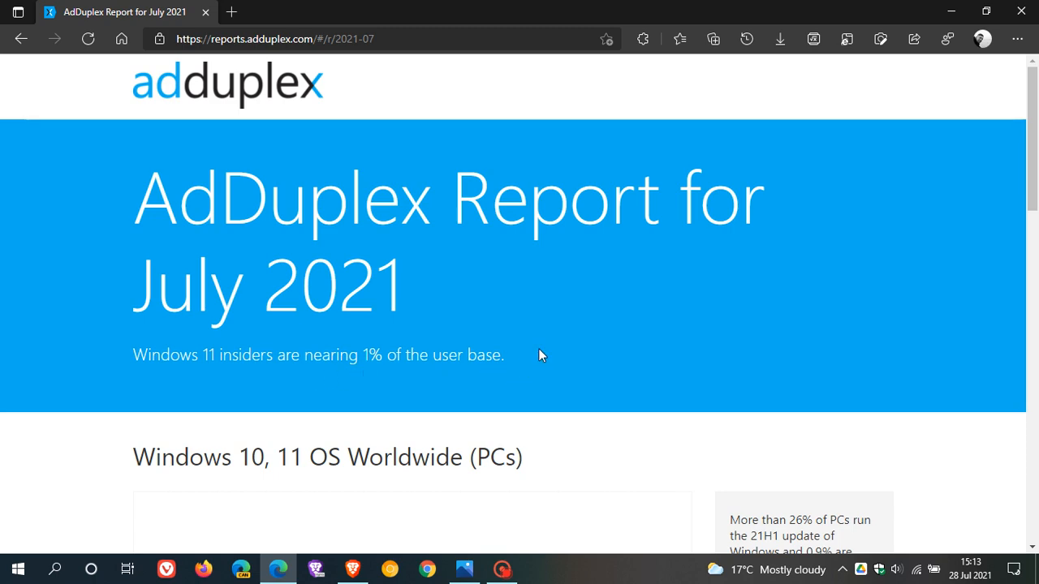
pyautogui.scroll(-3)
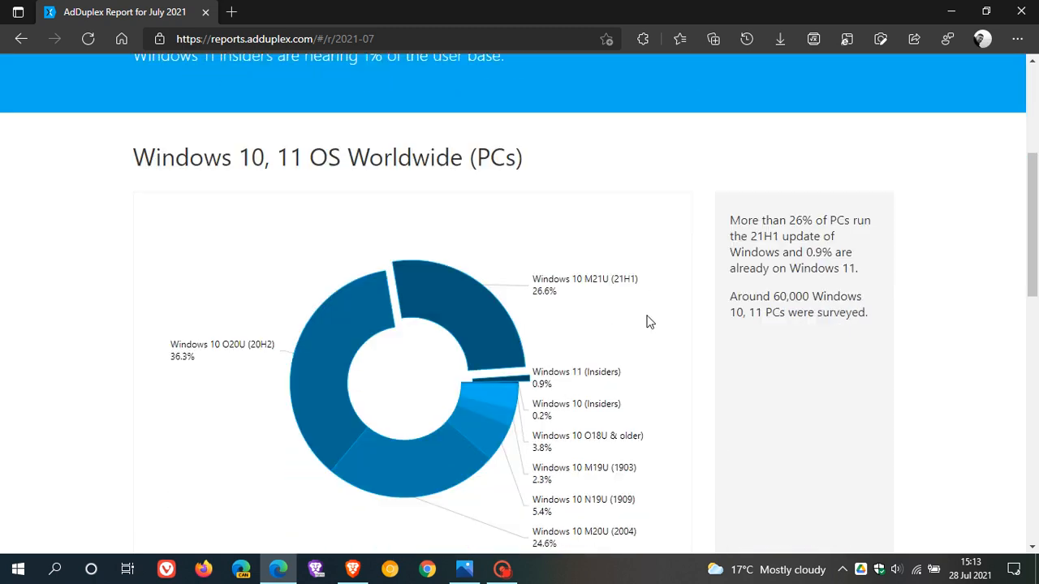
pyautogui.scroll(-3)
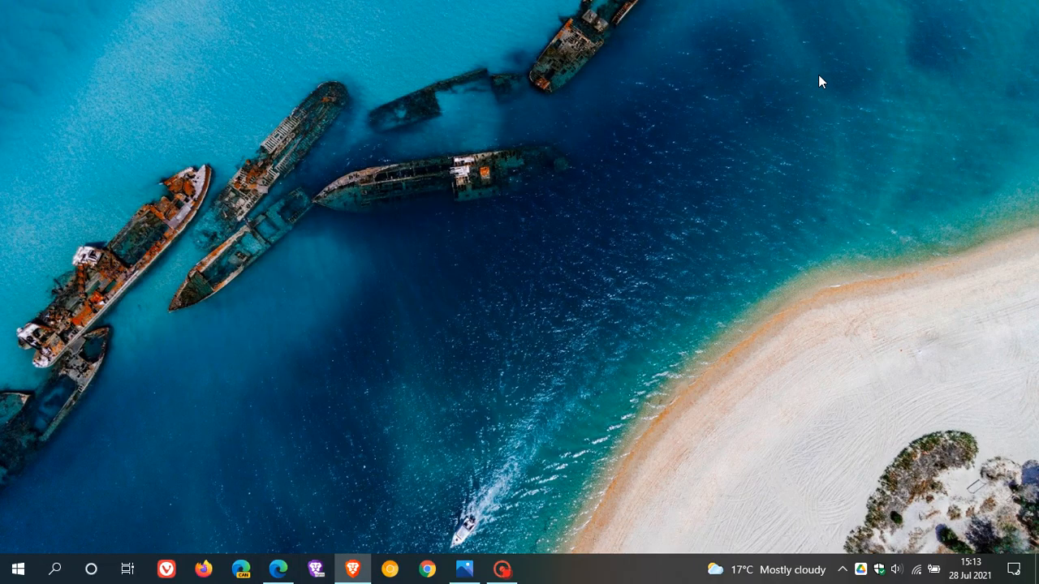
pyautogui.moveTo(680, 272)
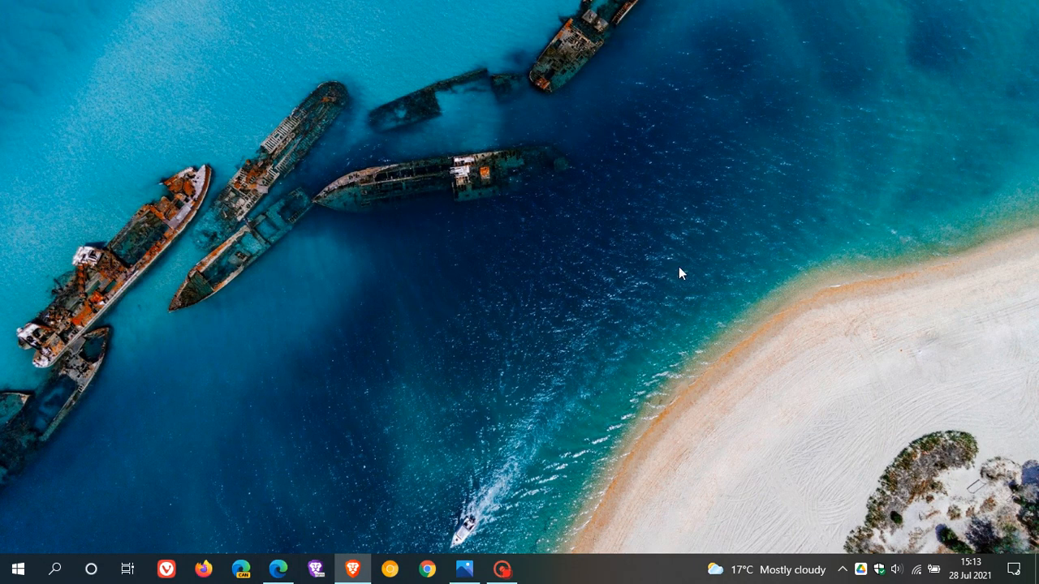